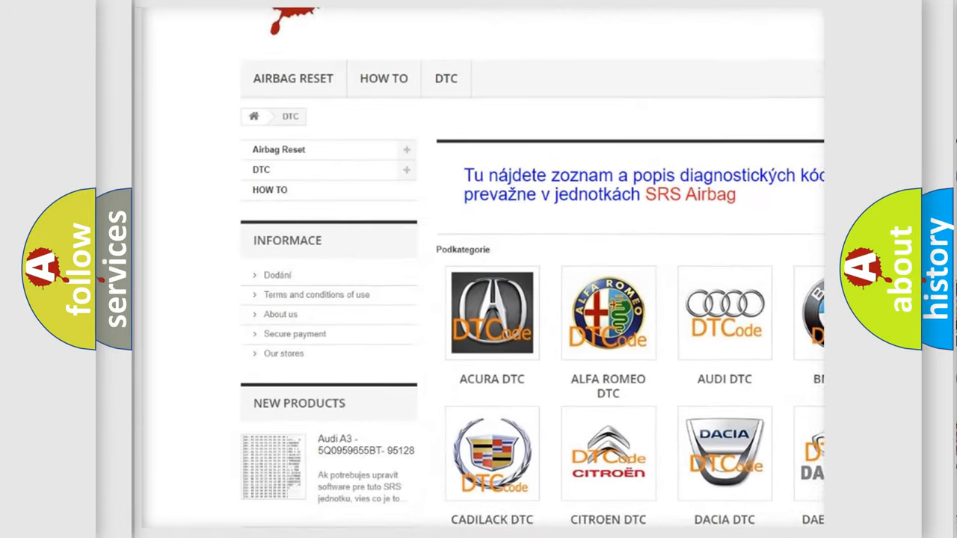
pyautogui.scroll(-3)
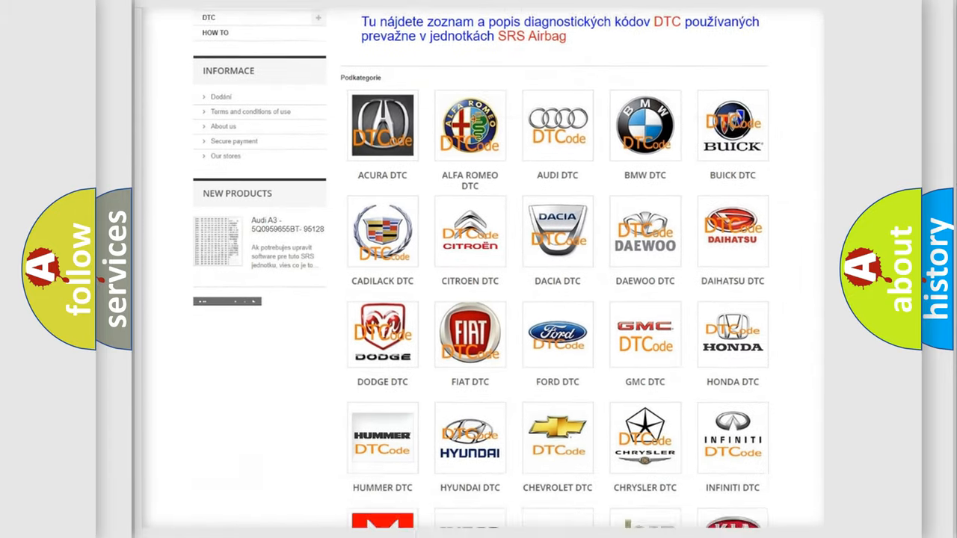
pyautogui.scroll(-3)
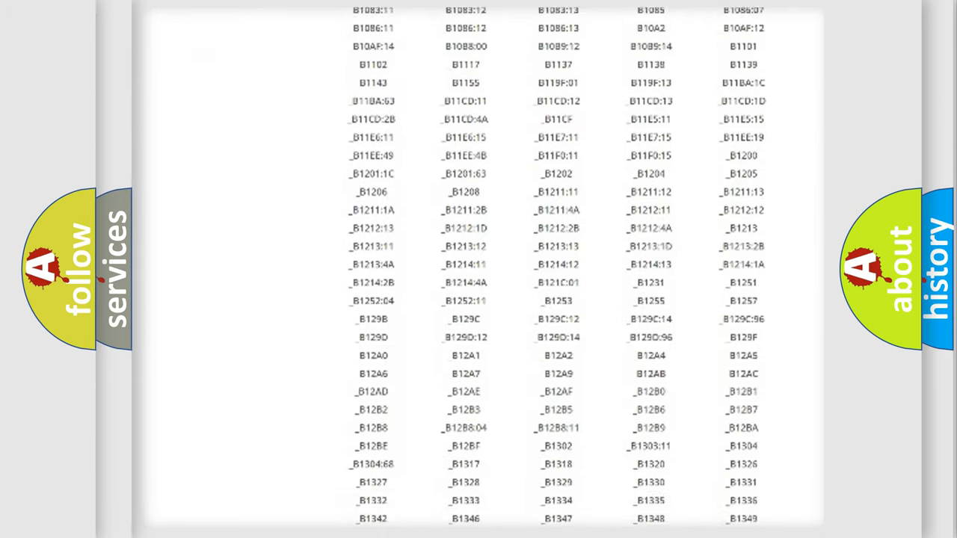
pyautogui.scroll(-3)
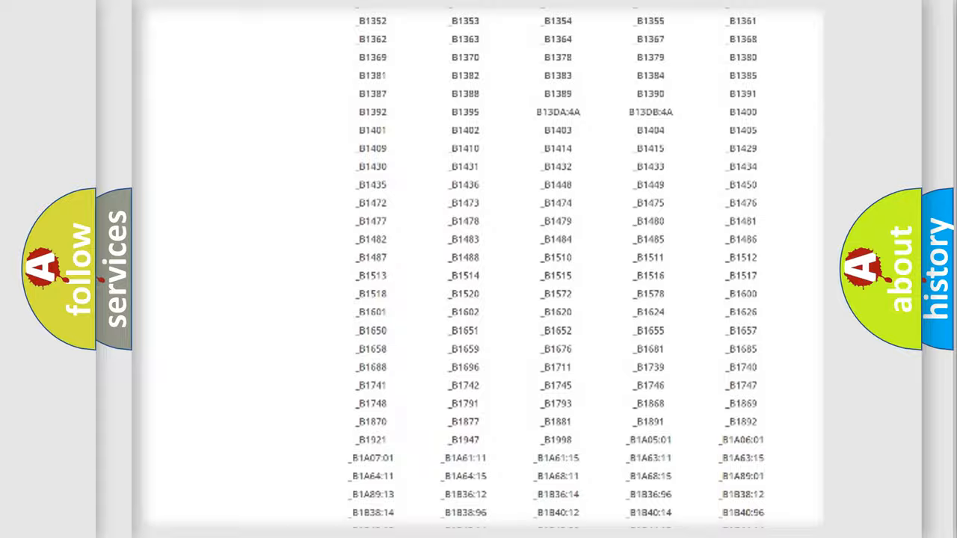